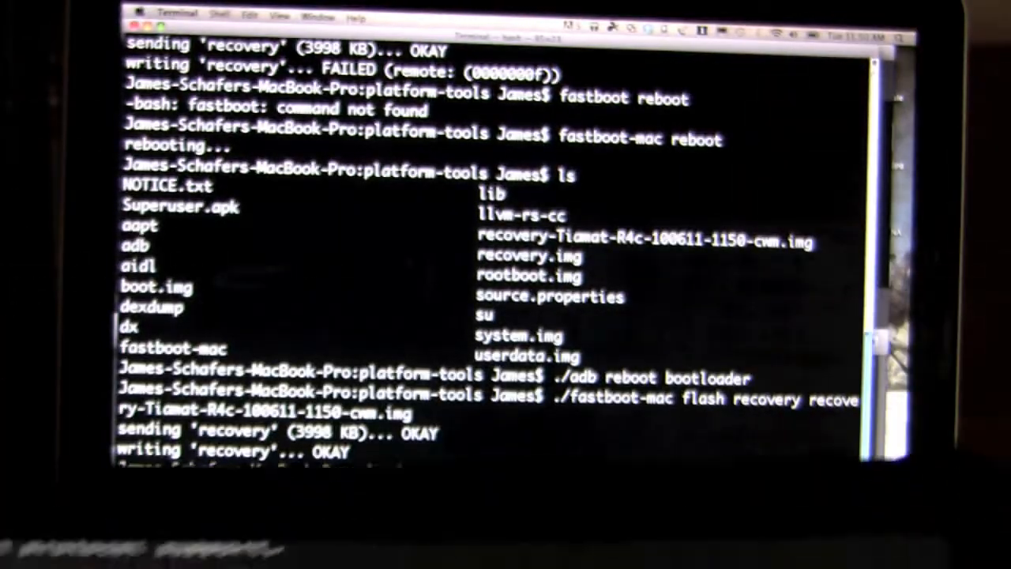
pyautogui.write('./fastboot-mac reboot')
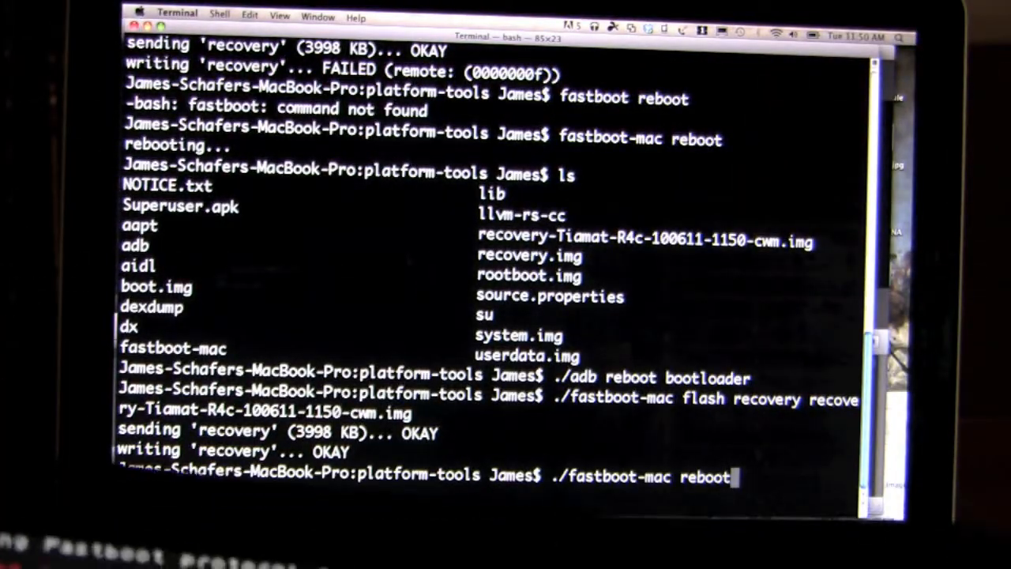